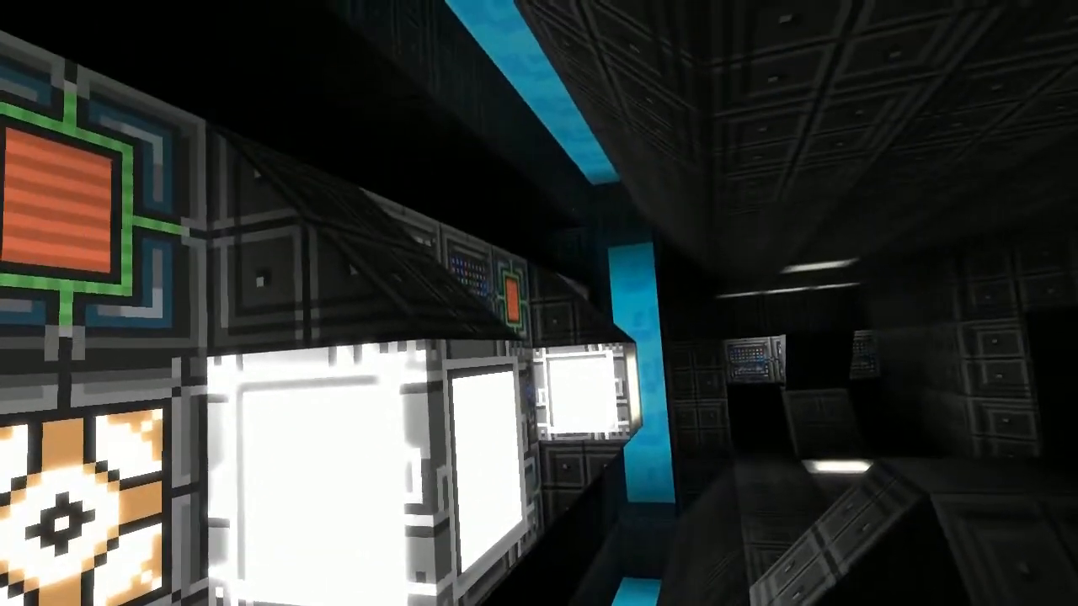
mouse_move(539, 303)
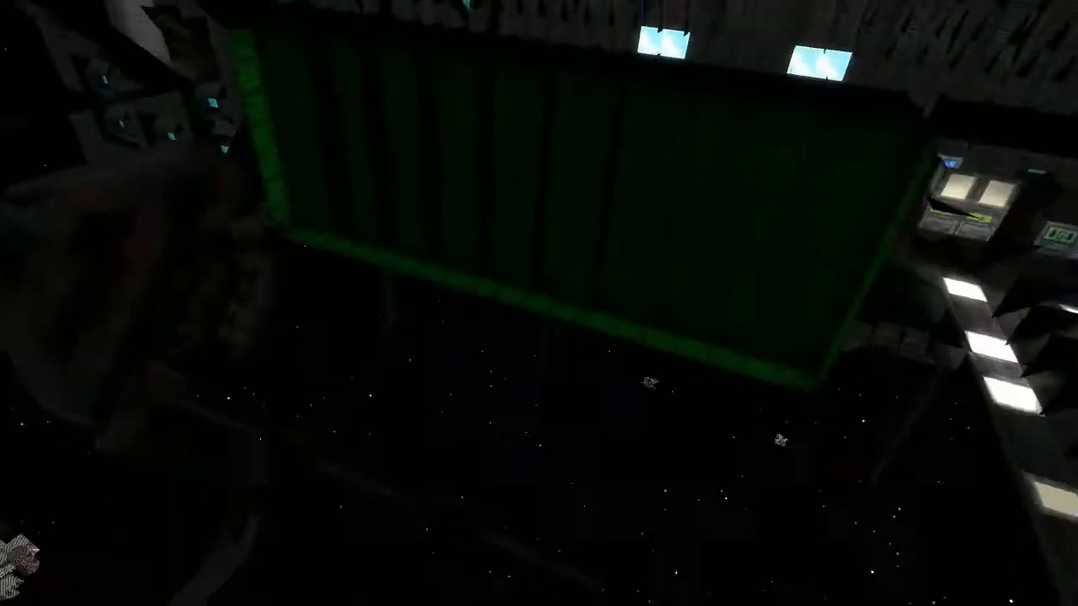
mouse_move(539, 304)
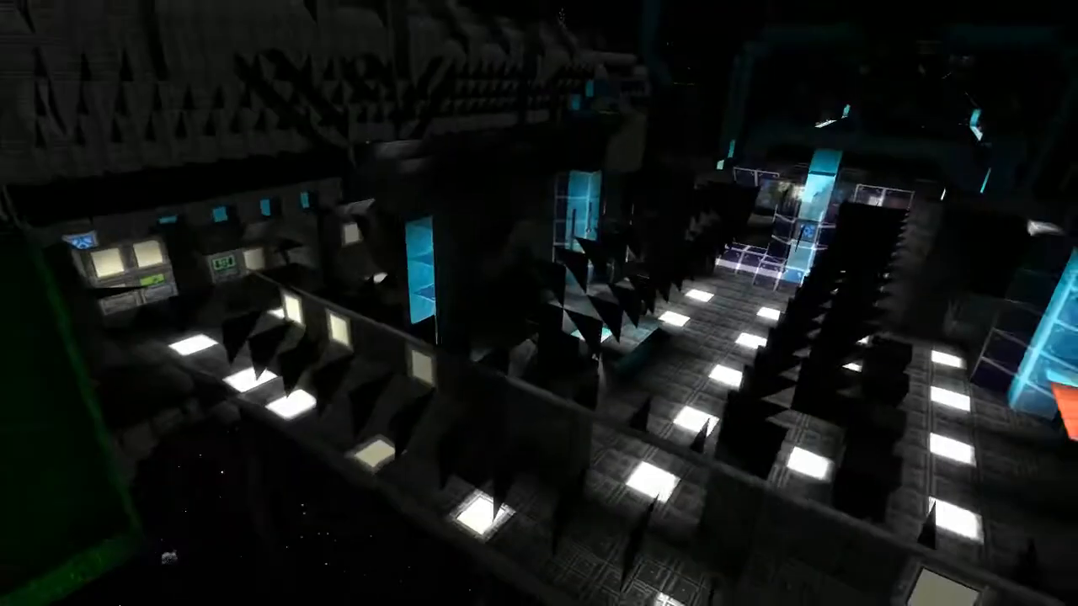